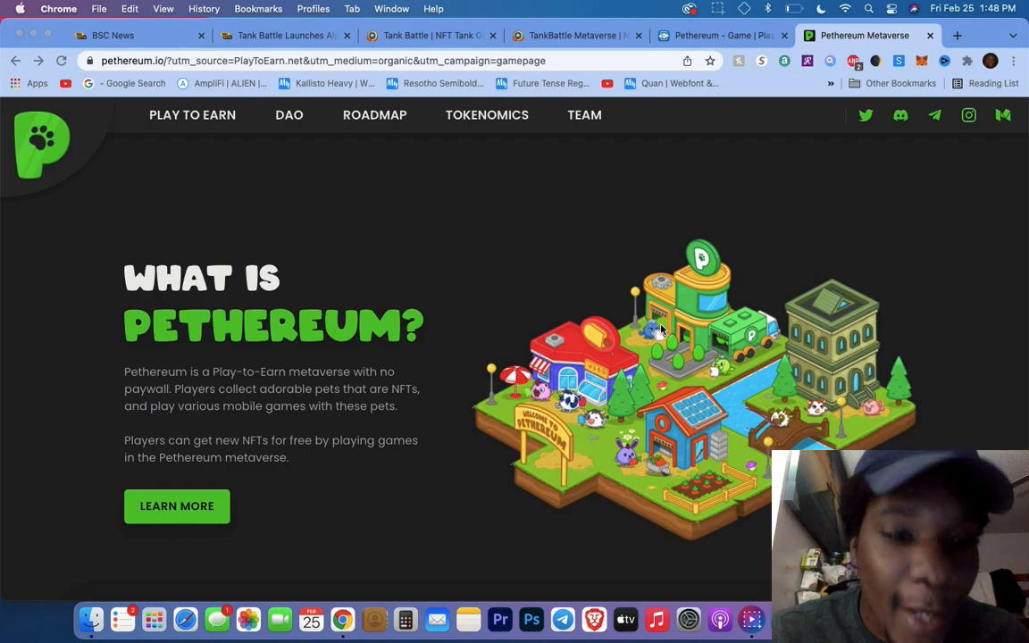
Step: Read the whitepaper's Gameplay page on pets, eggs and tournaments via Learn More
scroll("down", 3)
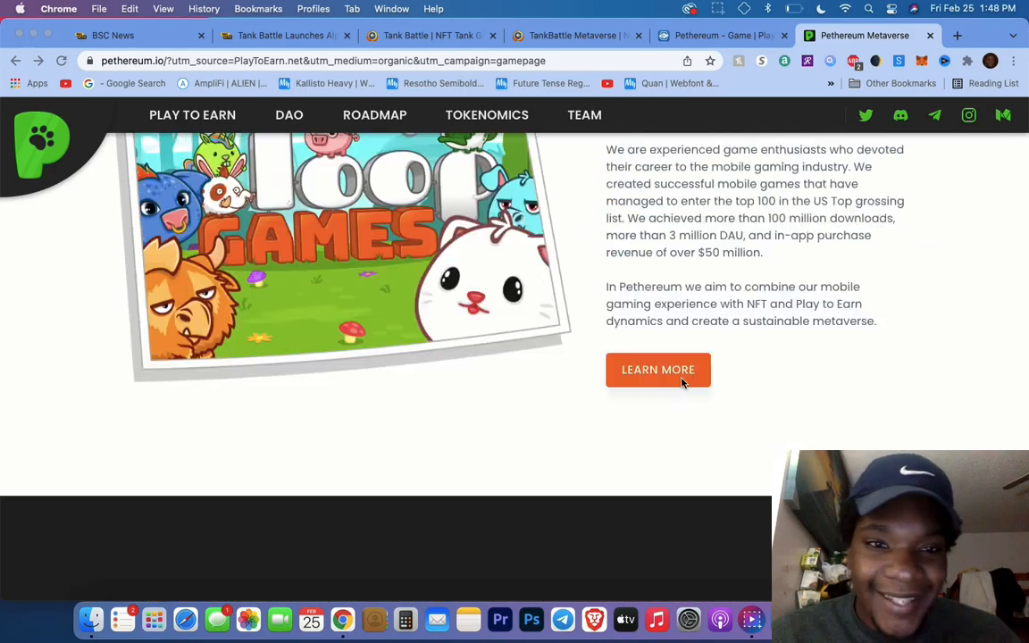
scroll("up", 3)
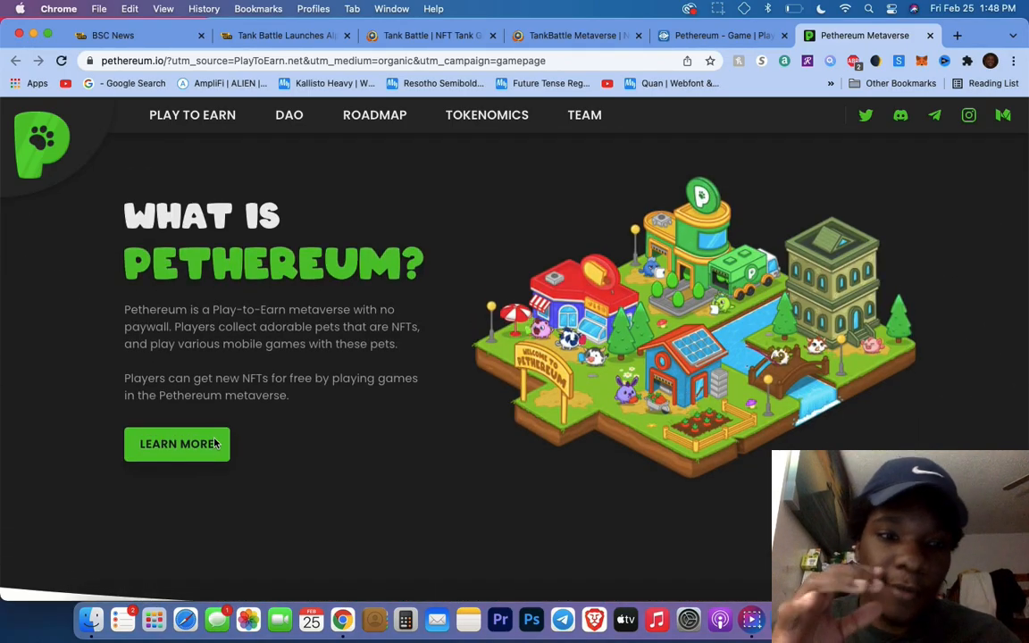
left_click(175, 443)
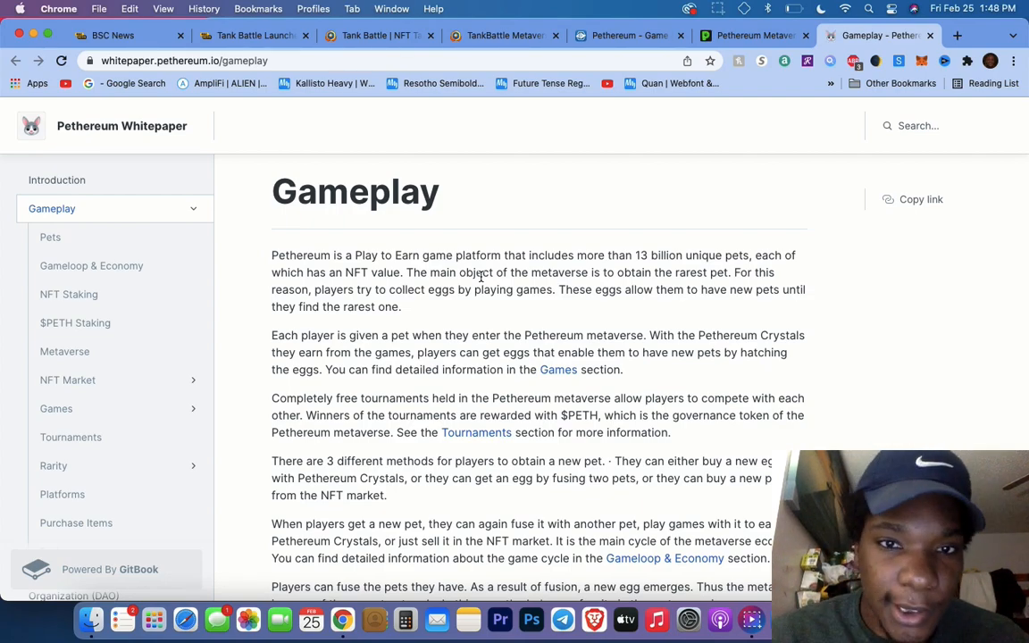
scroll("down", 3)
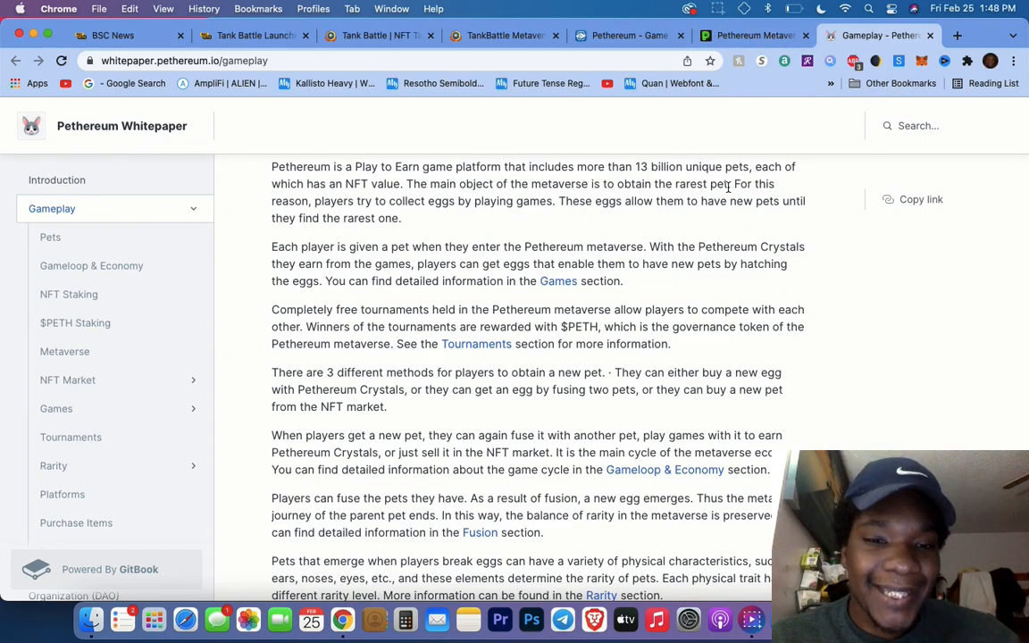
scroll("down", 3)
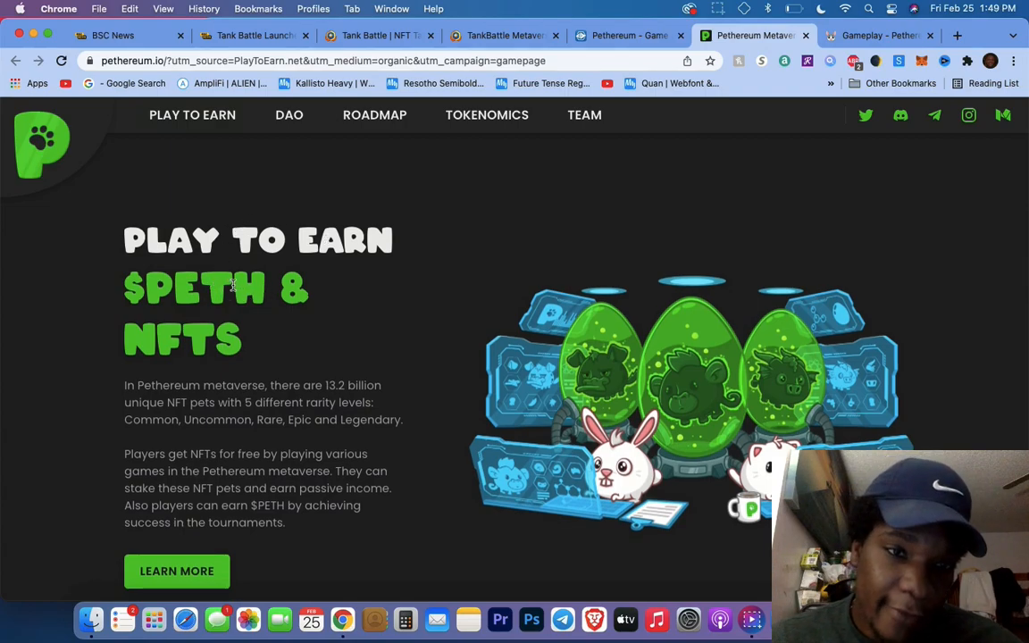
mouse_move(176, 391)
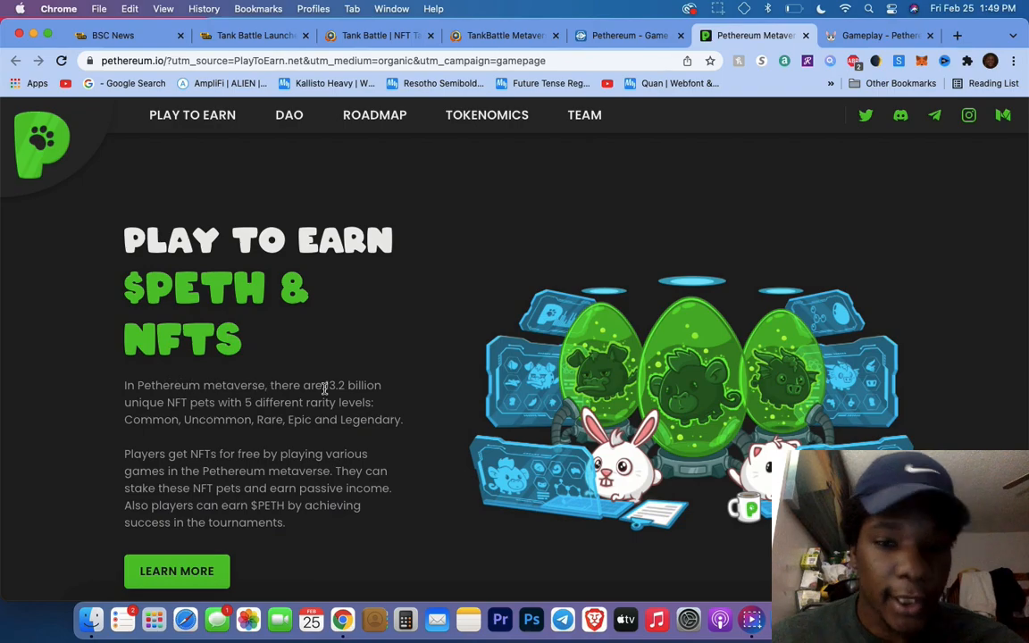
scroll("down", 3)
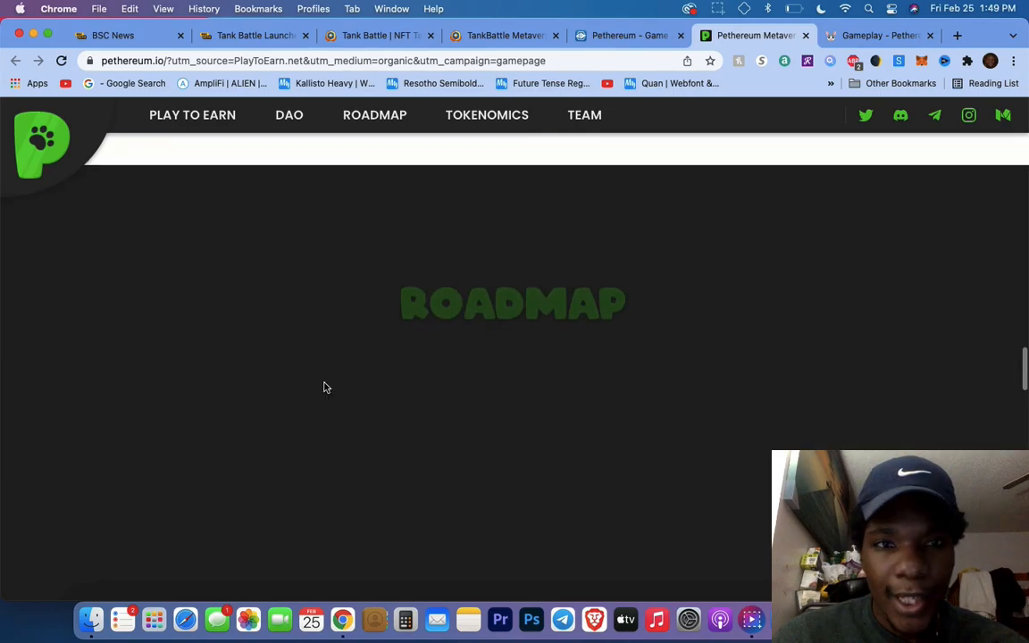
scroll("down", 3)
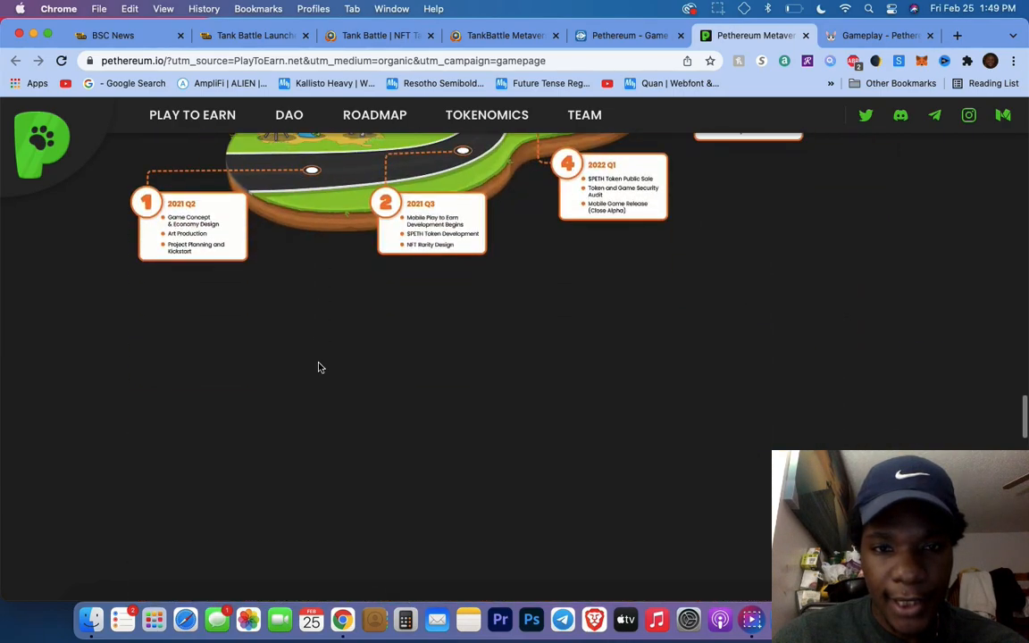
scroll("up", 3)
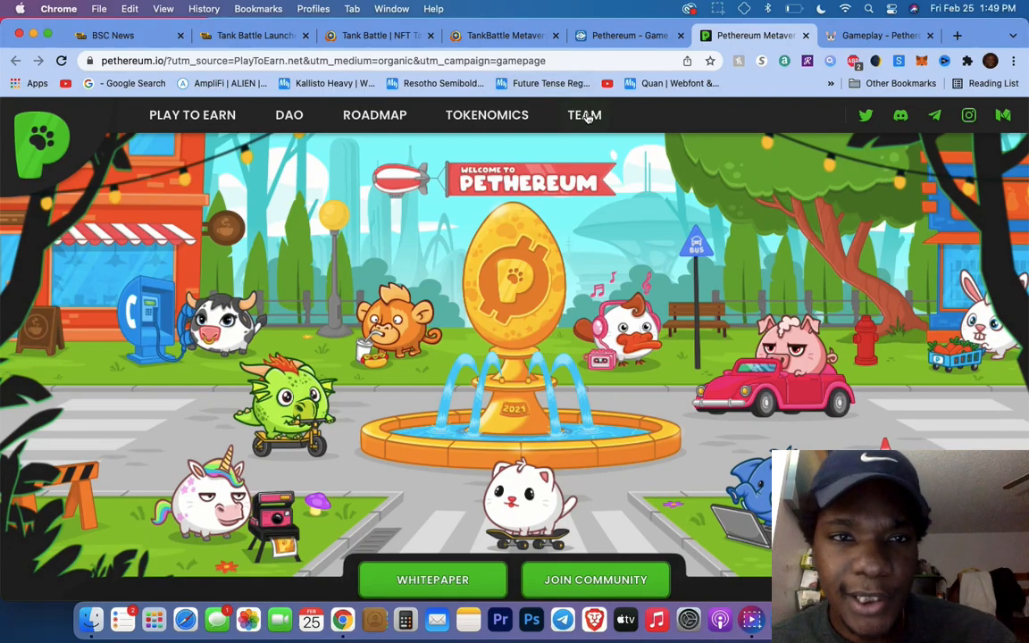
mouse_move(864, 115)
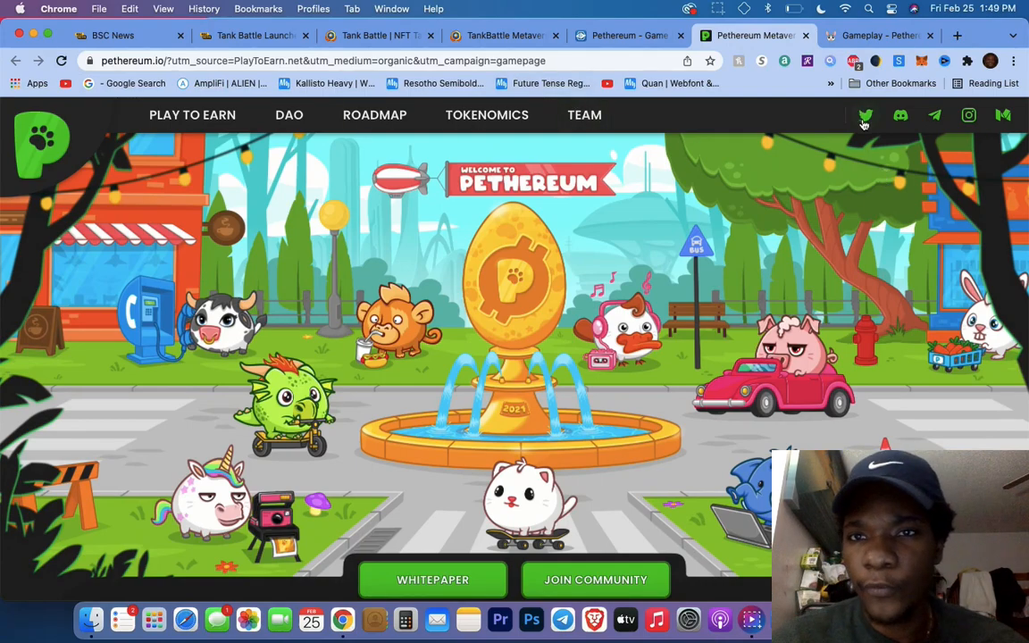
left_click(865, 115)
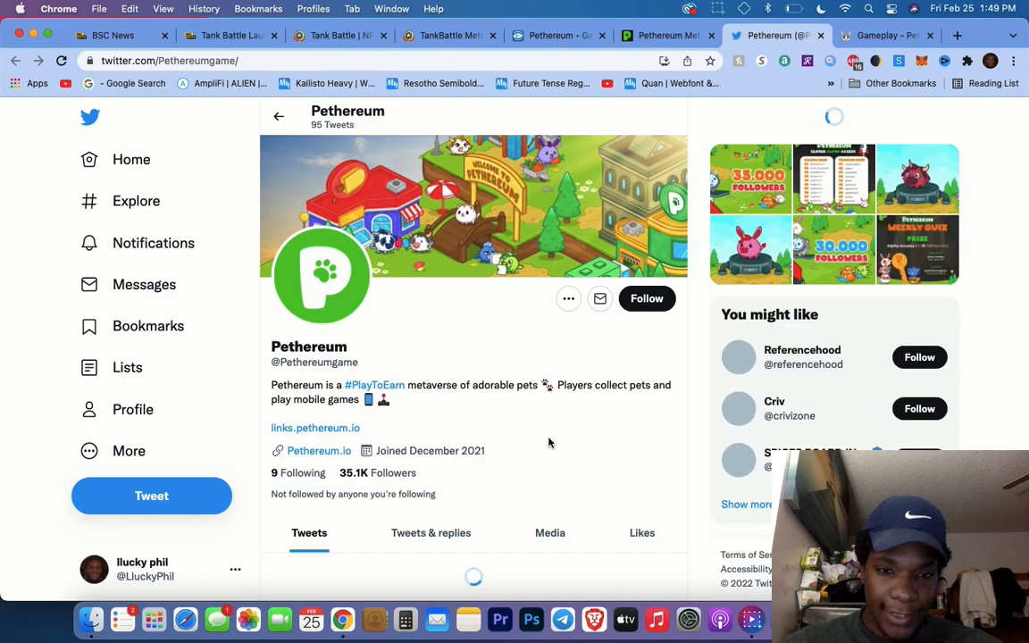
scroll("down", 3)
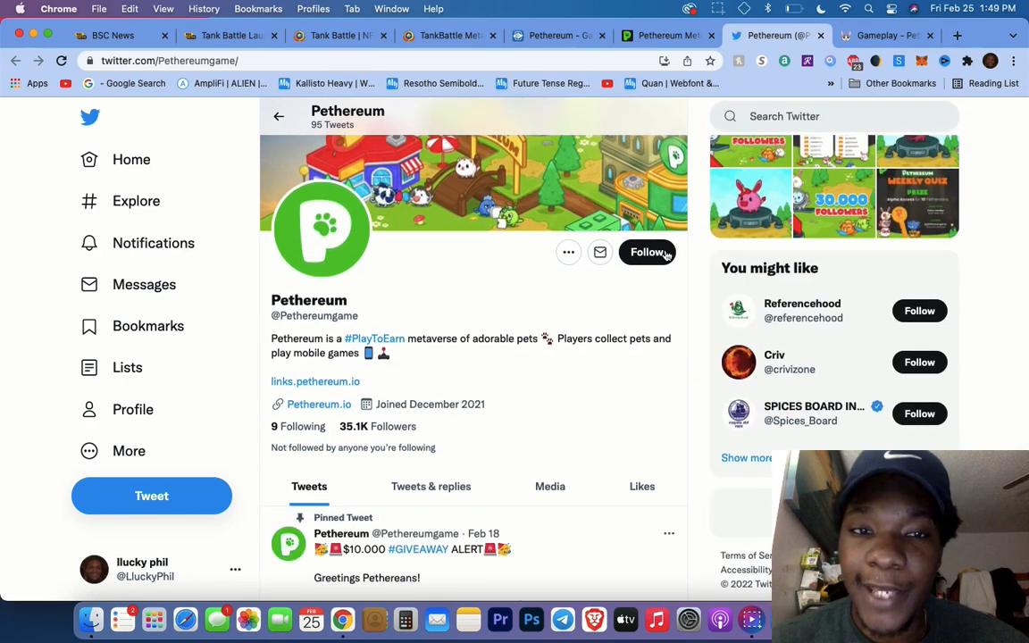
left_click(647, 252)
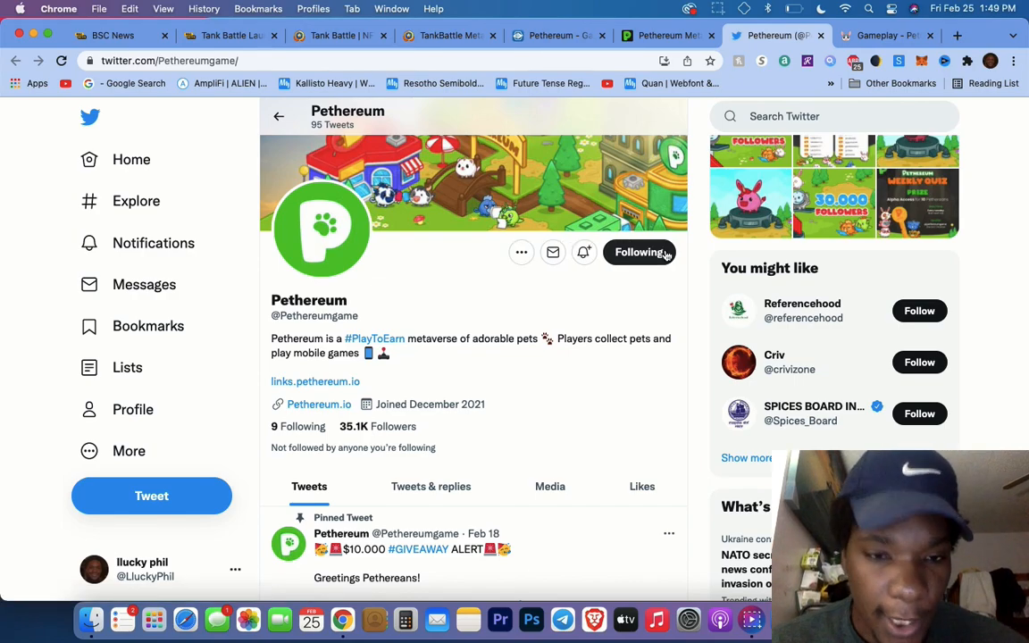
scroll("down", 3)
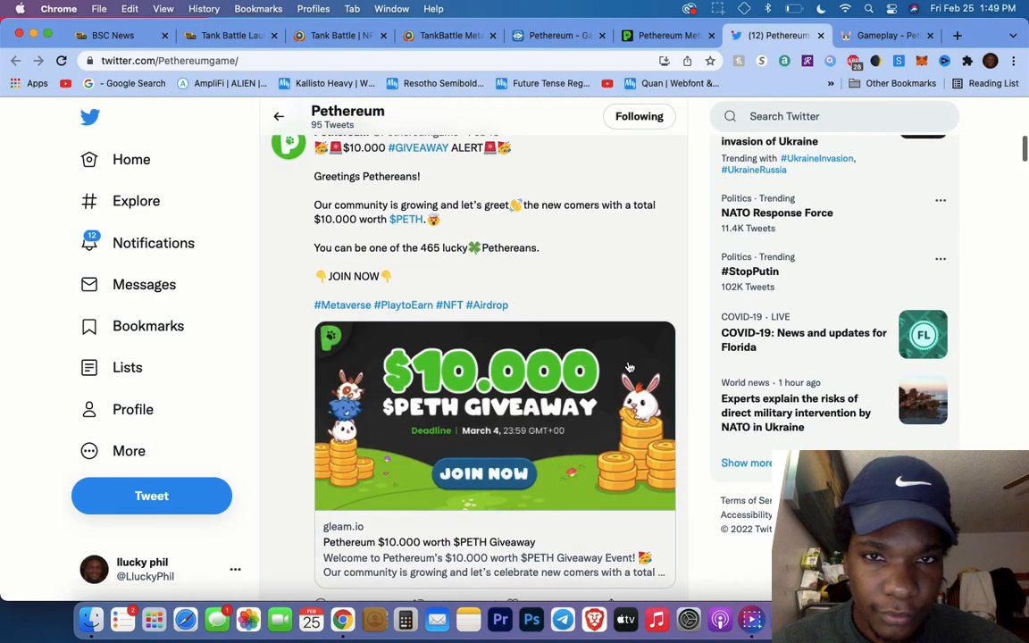
scroll("down", 3)
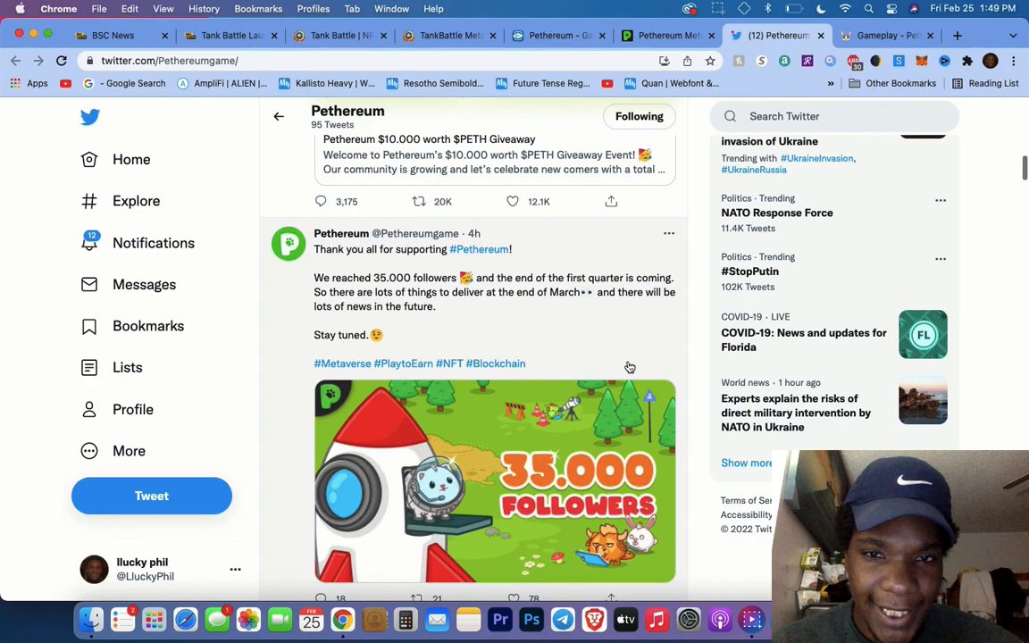
scroll("down", 3)
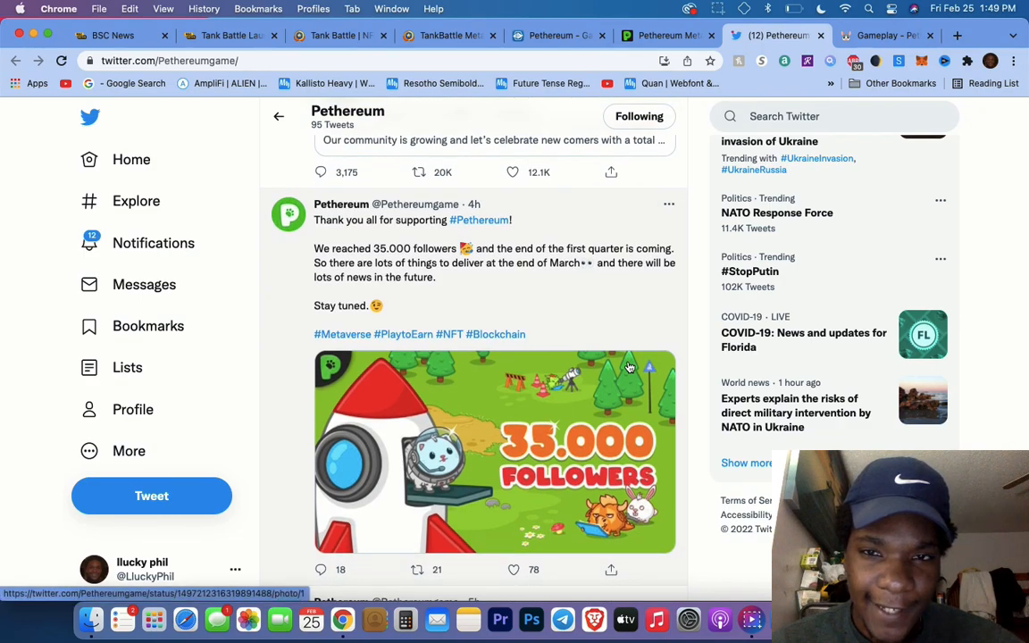
scroll("down", 3)
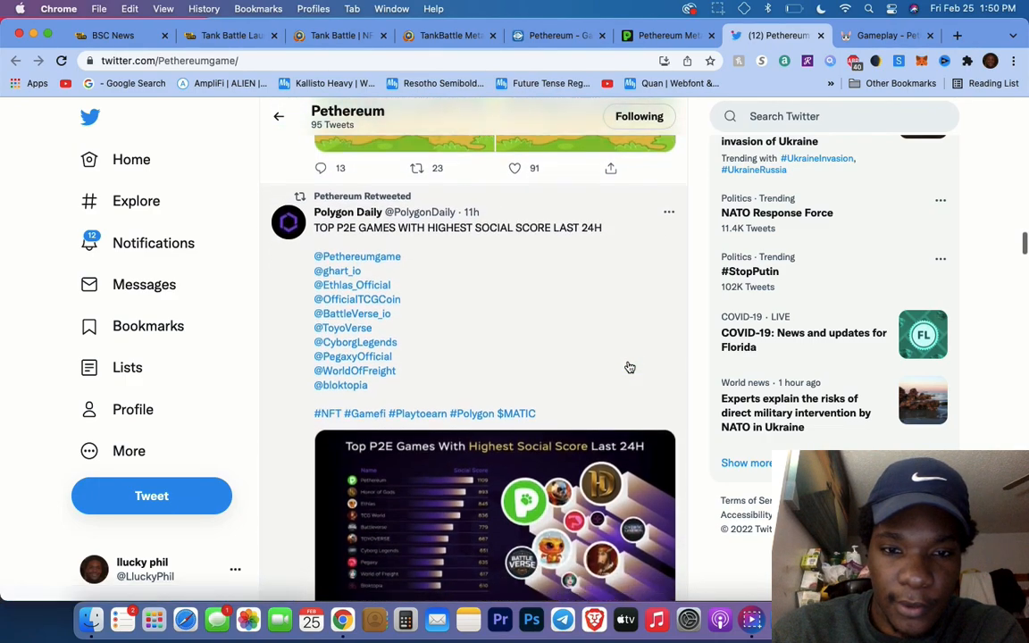
scroll("down", 3)
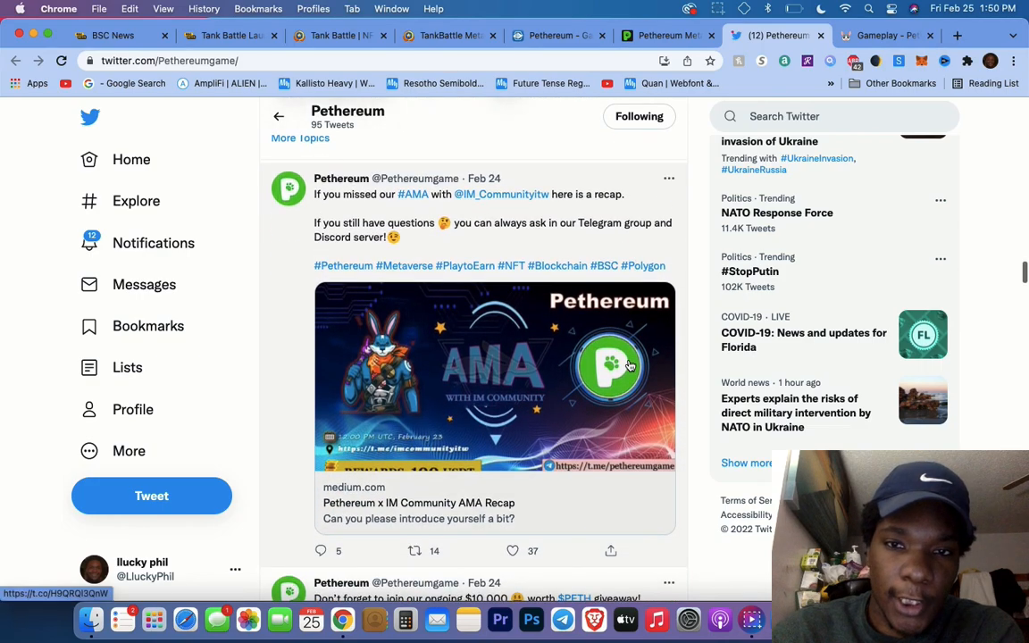
scroll("down", 3)
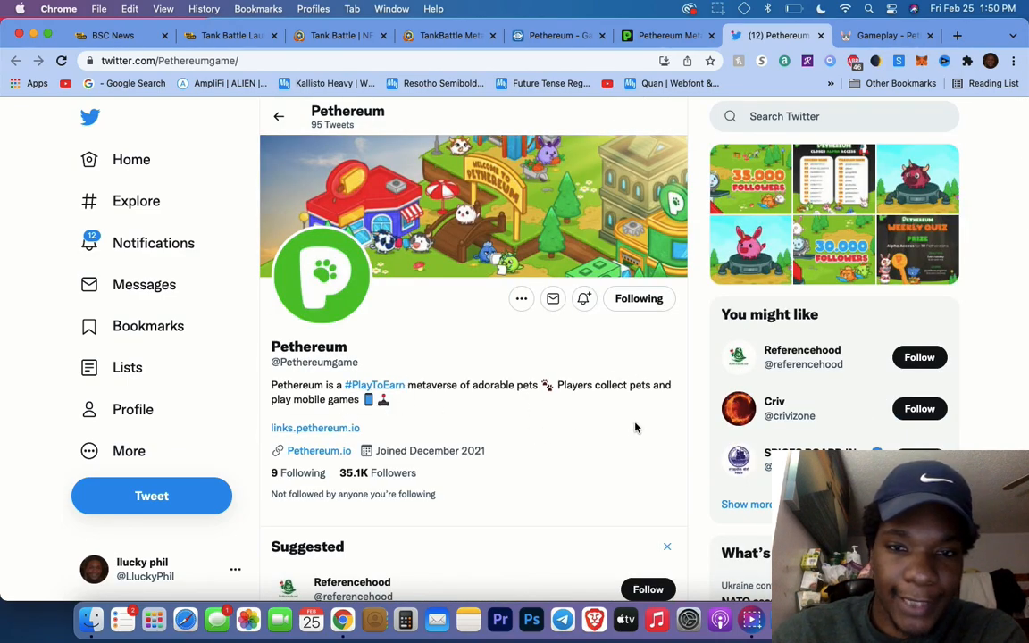
mouse_move(465, 475)
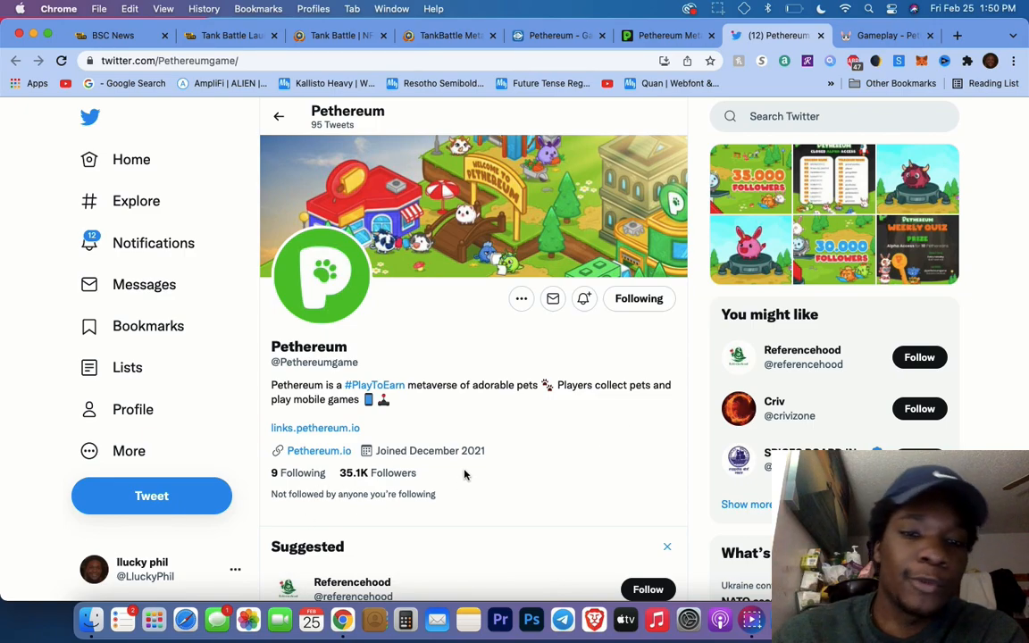
mouse_move(504, 440)
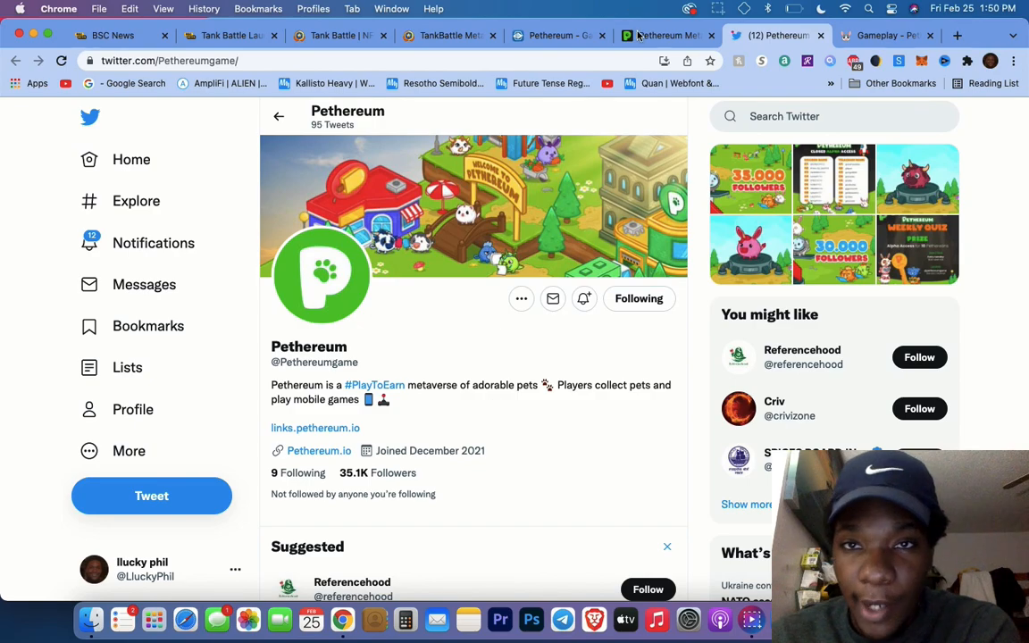
Step: Switch back to the Pethereum Metaverse tab showing the golden egg fountain welcome scene
left_click(665, 36)
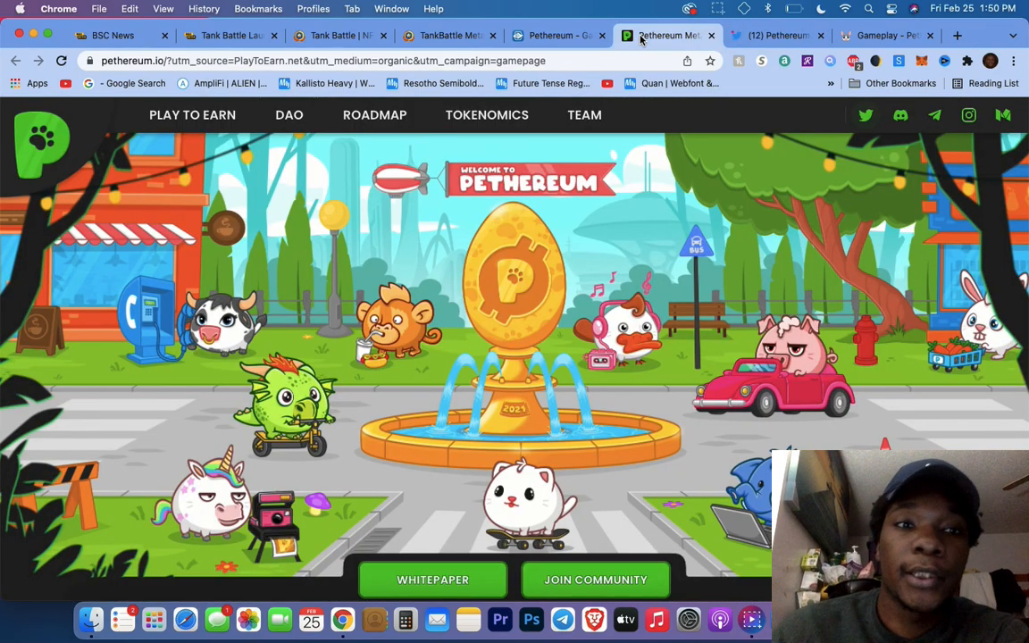
mouse_move(633, 165)
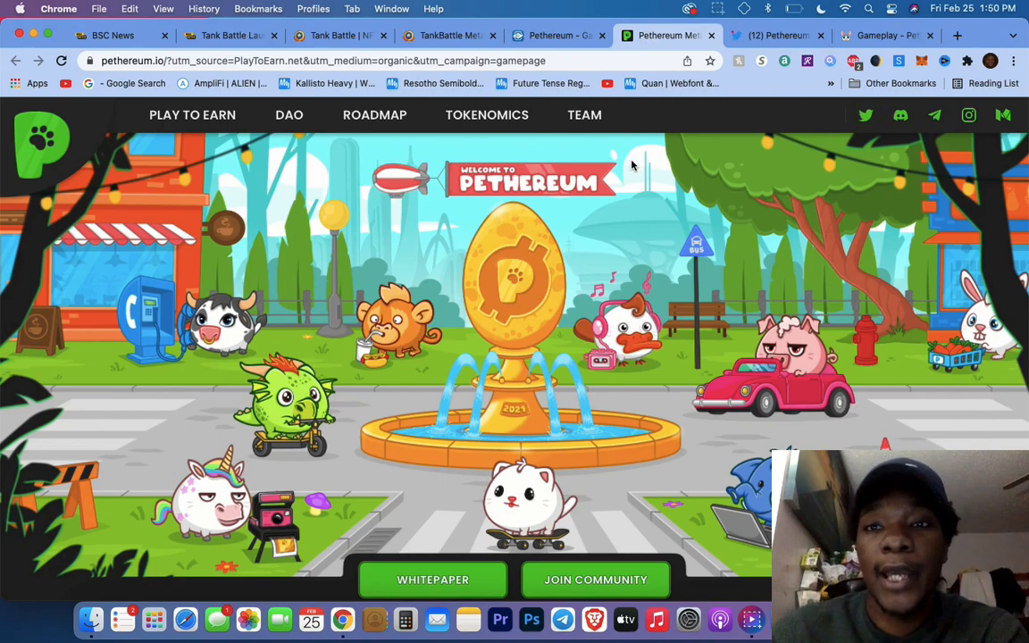